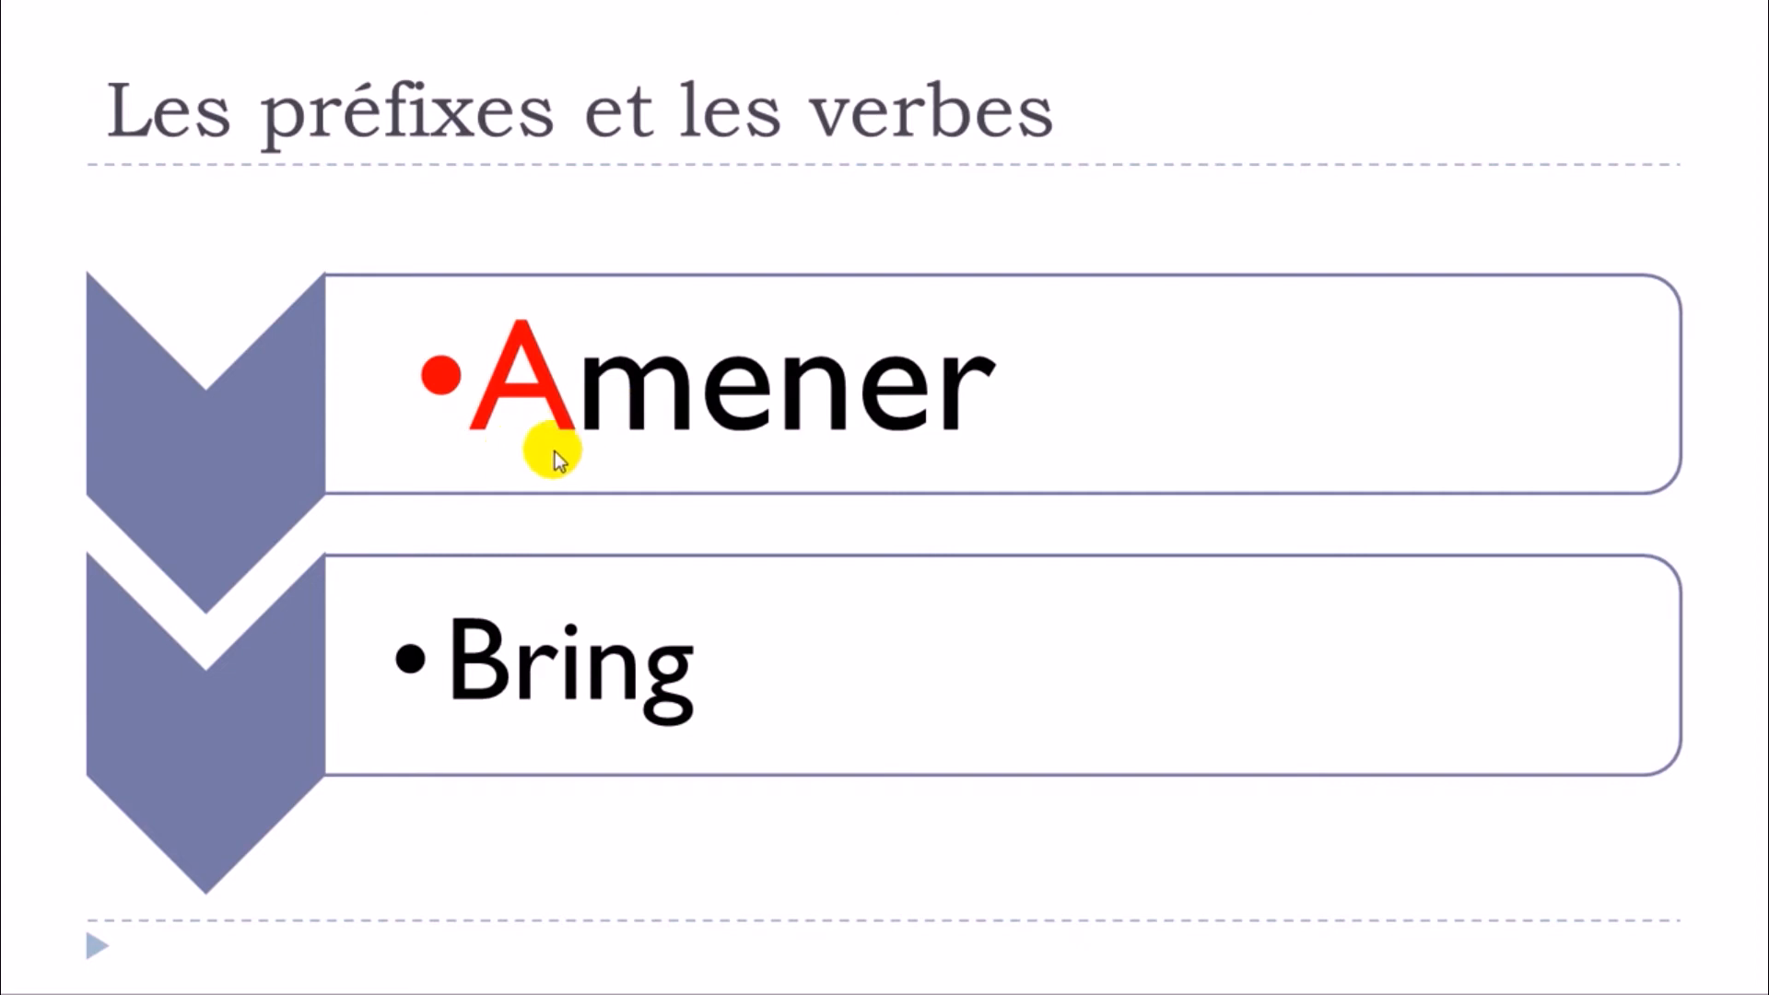
mouse_move(540, 431)
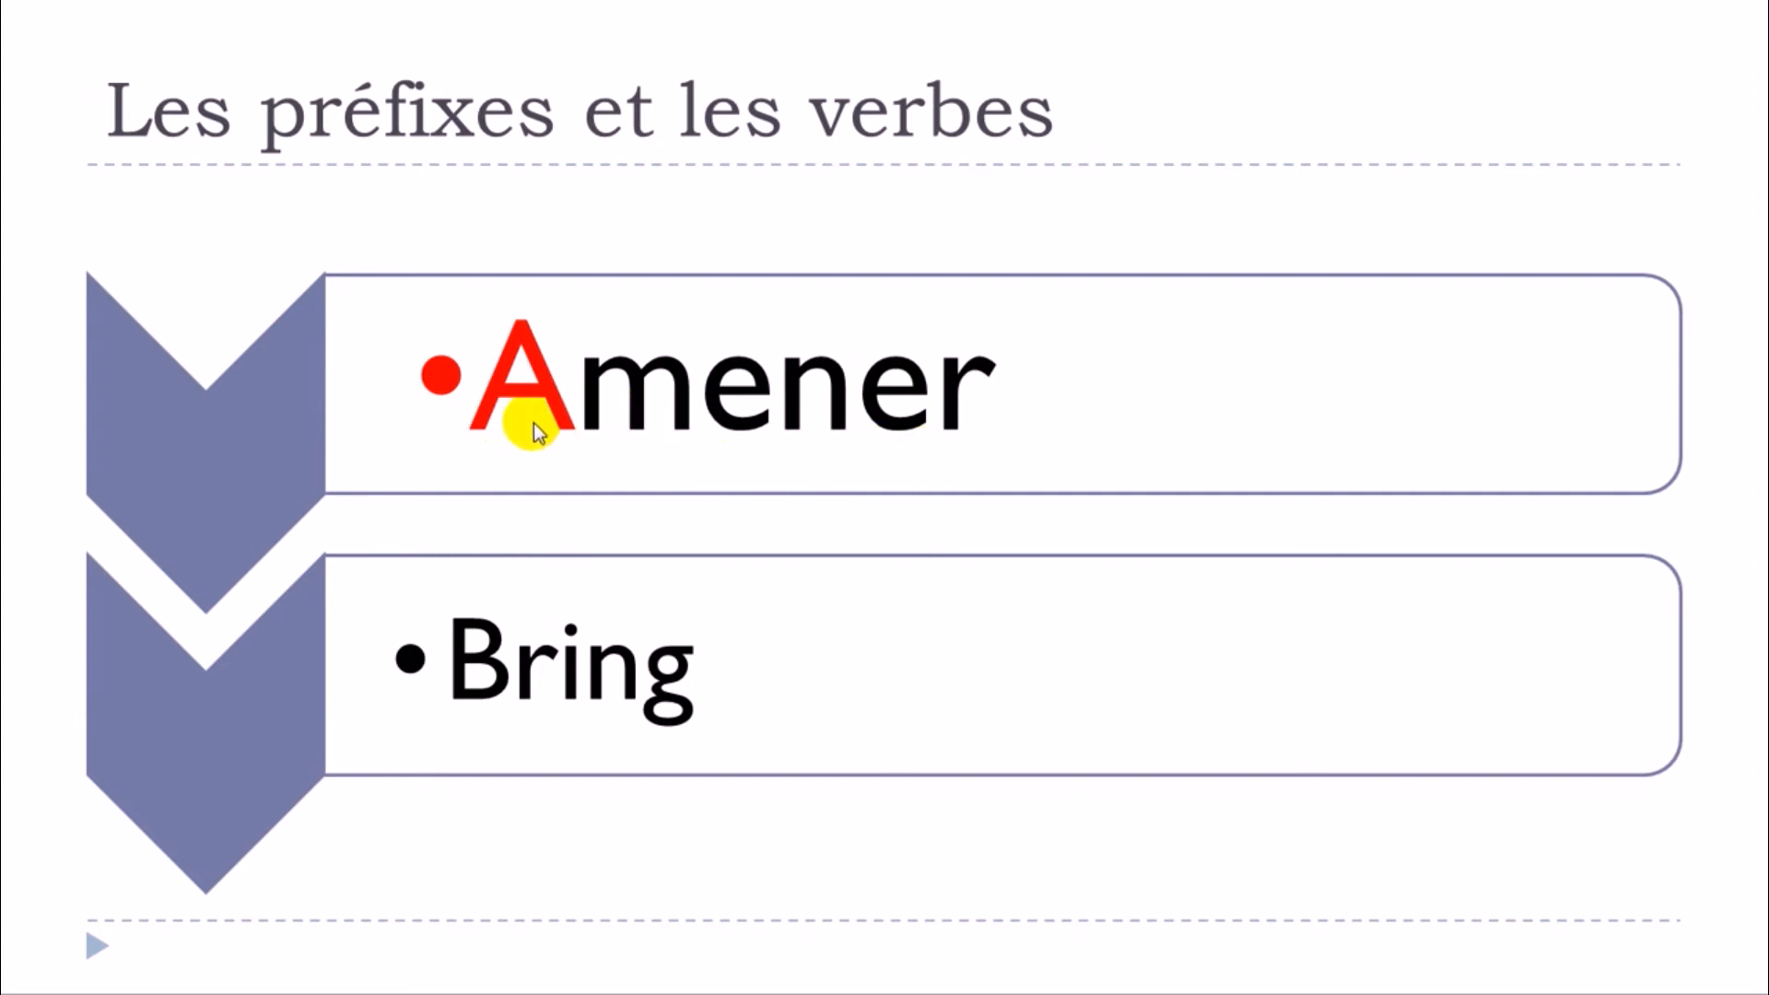
mouse_move(451, 711)
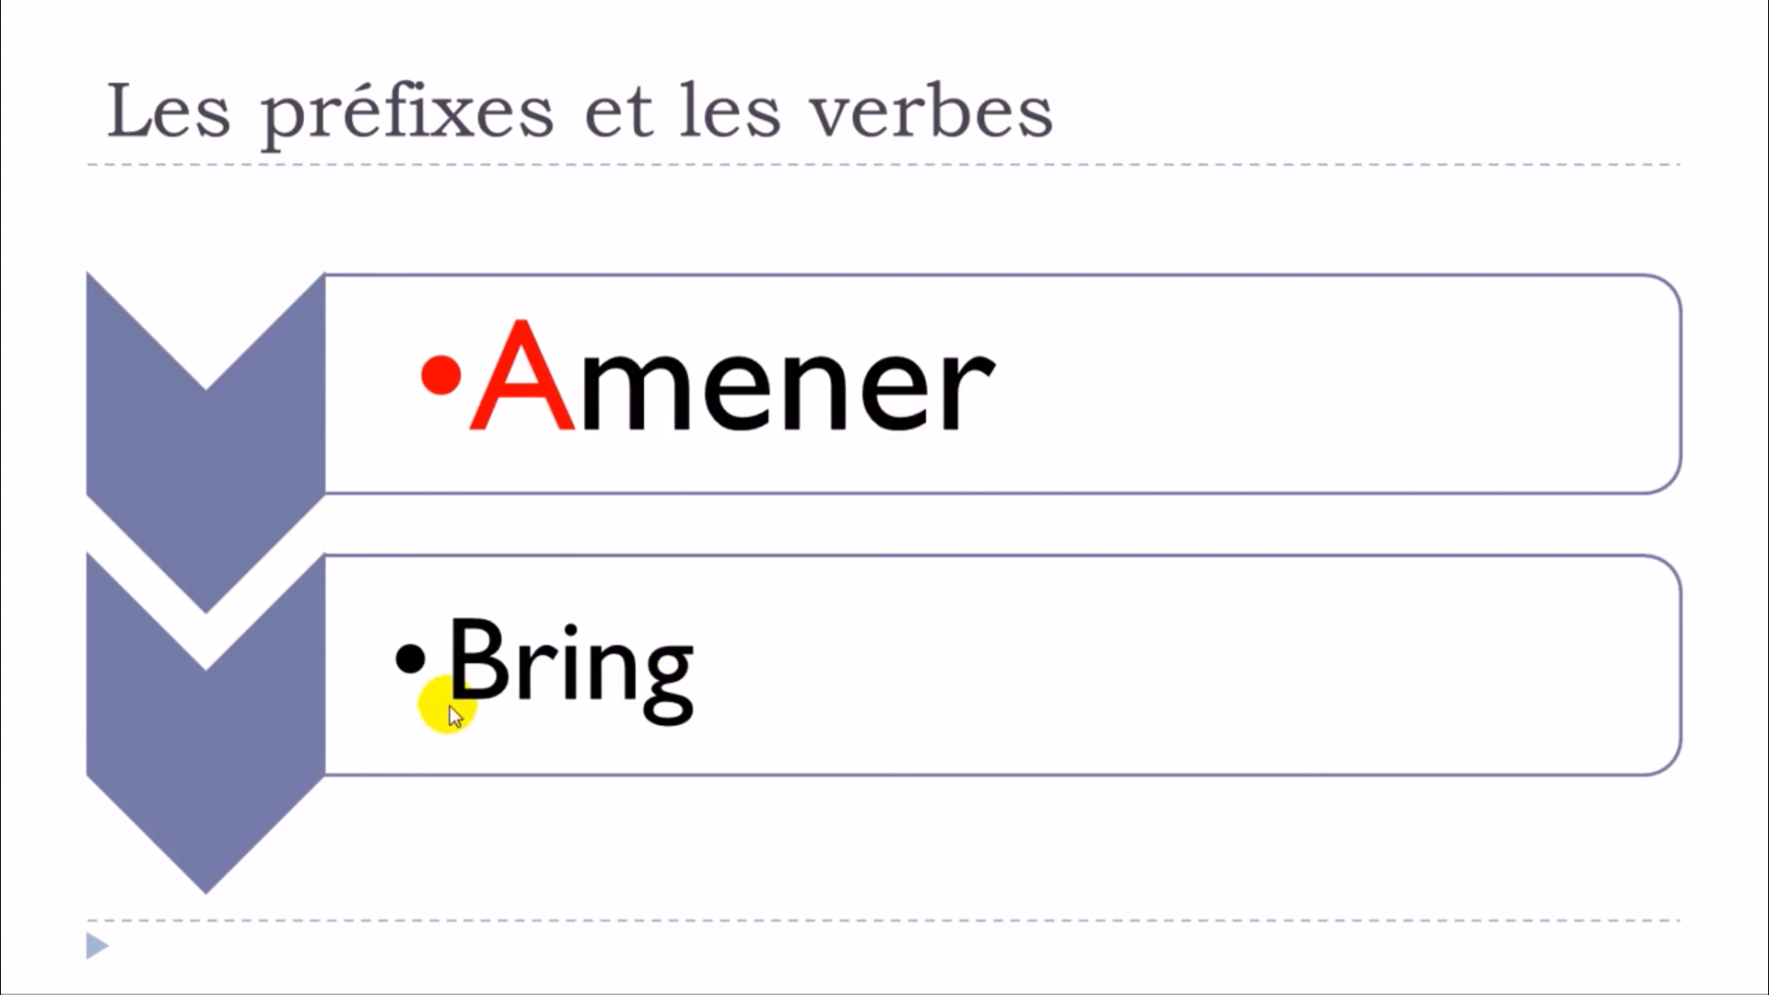